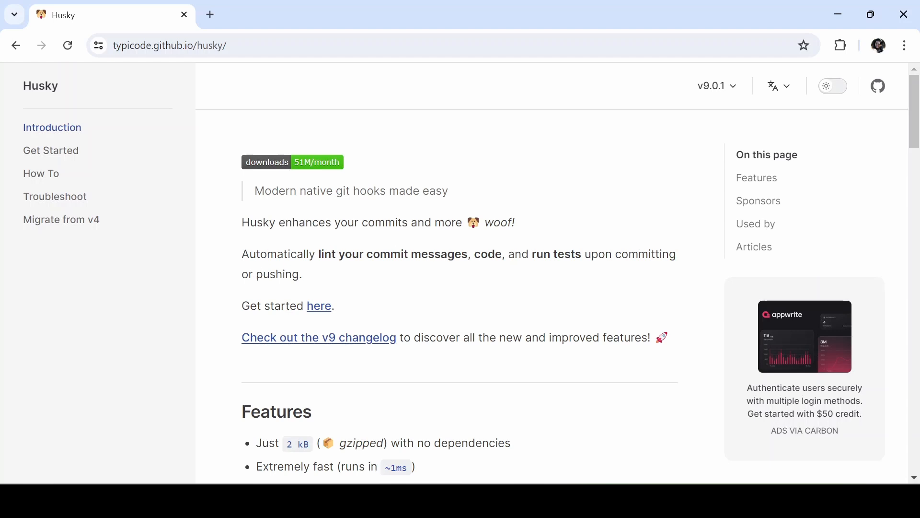
pyautogui.moveTo(396, 285)
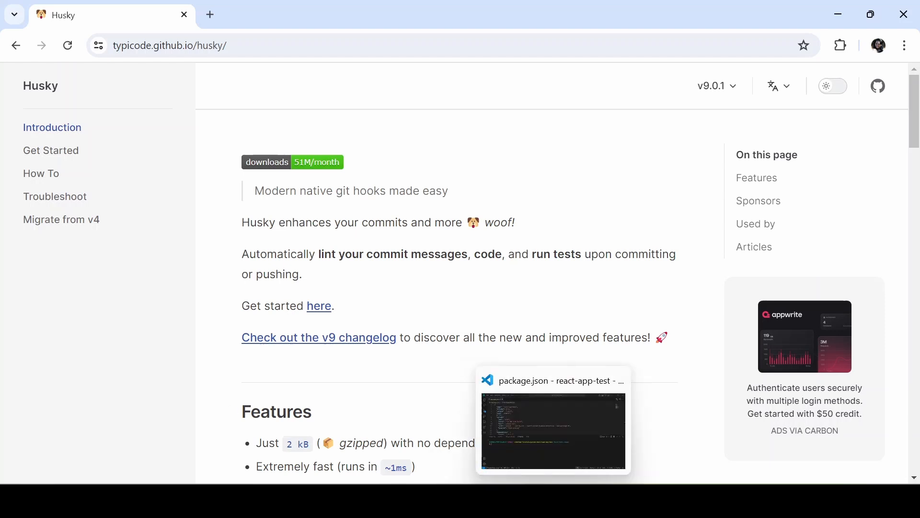
# - Switch from Chrome to the react-app-test package.json window in the editor
pyautogui.click(552, 430)
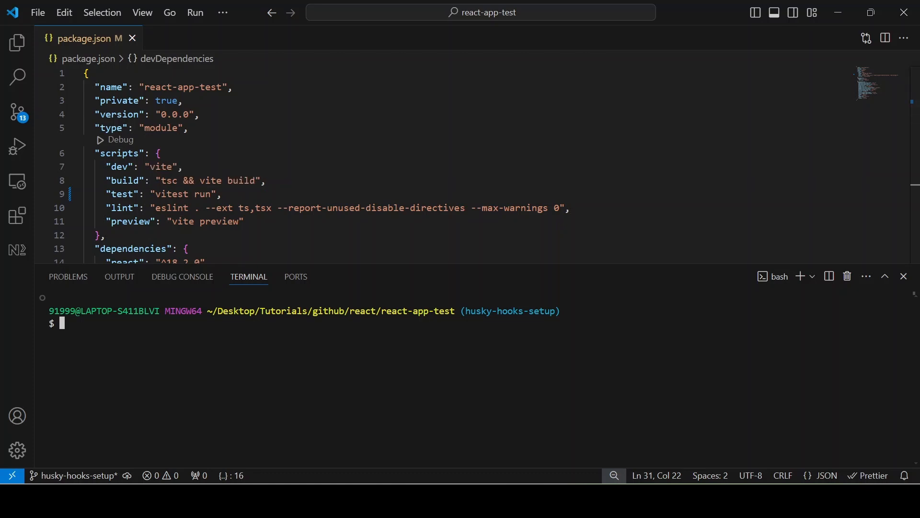
# - Install husky ^9.0.11 with npm install --save-dev and confirm it in devDependencies
pyautogui.write('npm install')
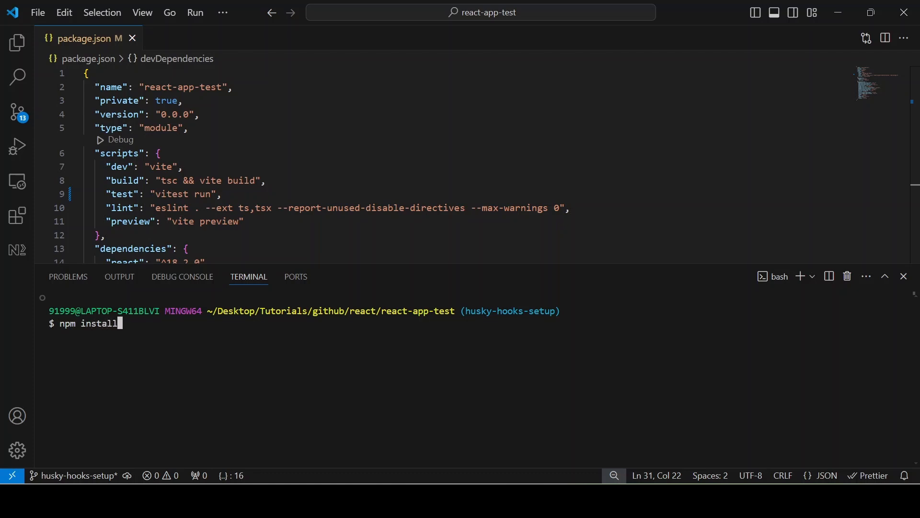
pyautogui.write('--save-dev husky')
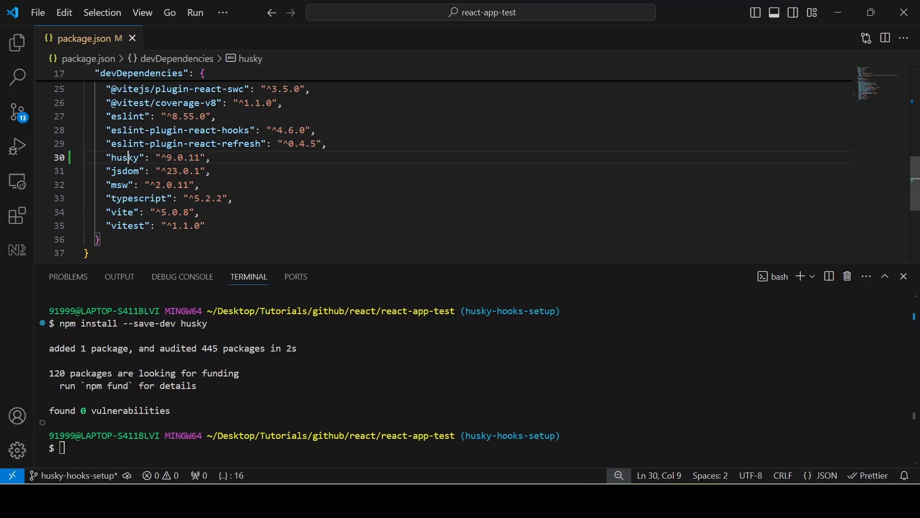
pyautogui.doubleClick(127, 157)
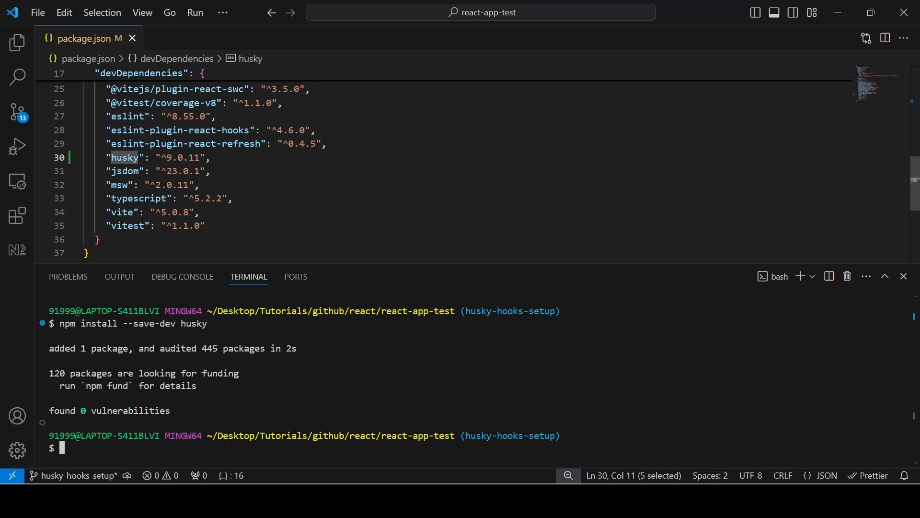
# - Run npx husky init and inspect the new .husky folder, prepare script and pre-commit hook
pyautogui.write('npx husky init')
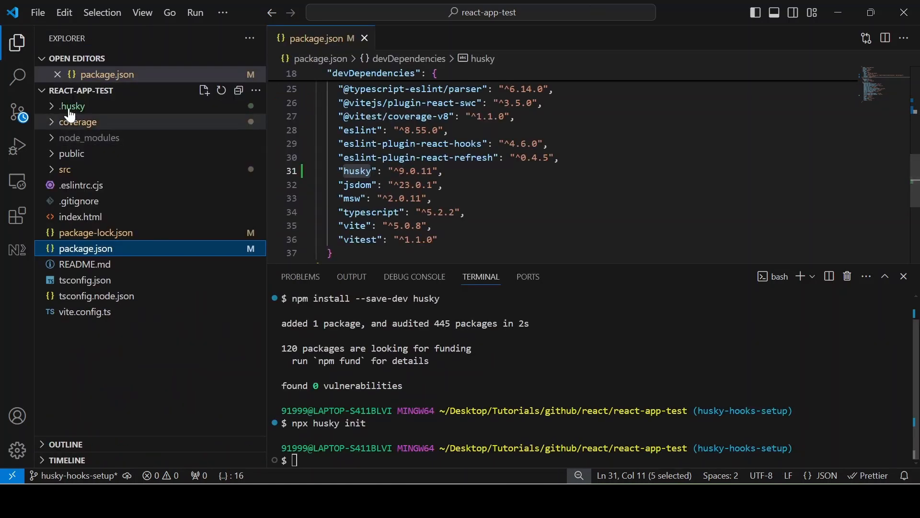
pyautogui.click(71, 106)
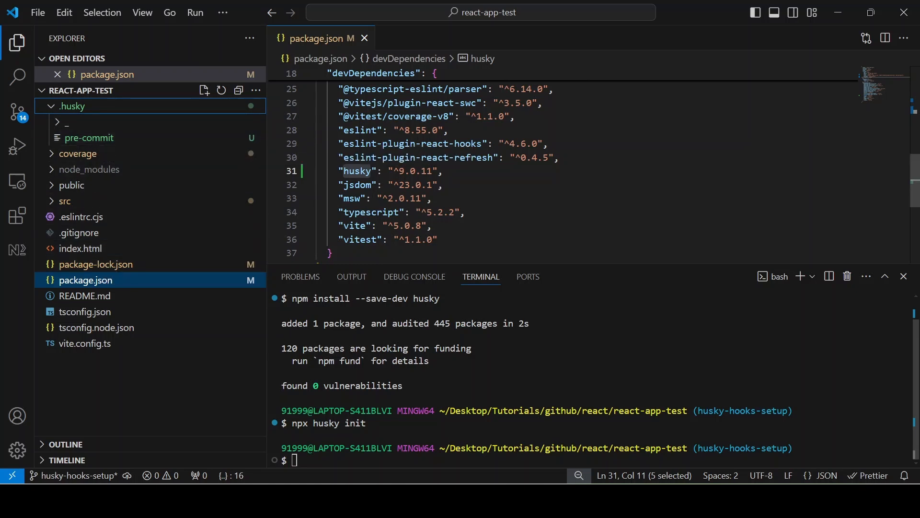
pyautogui.scroll(3)
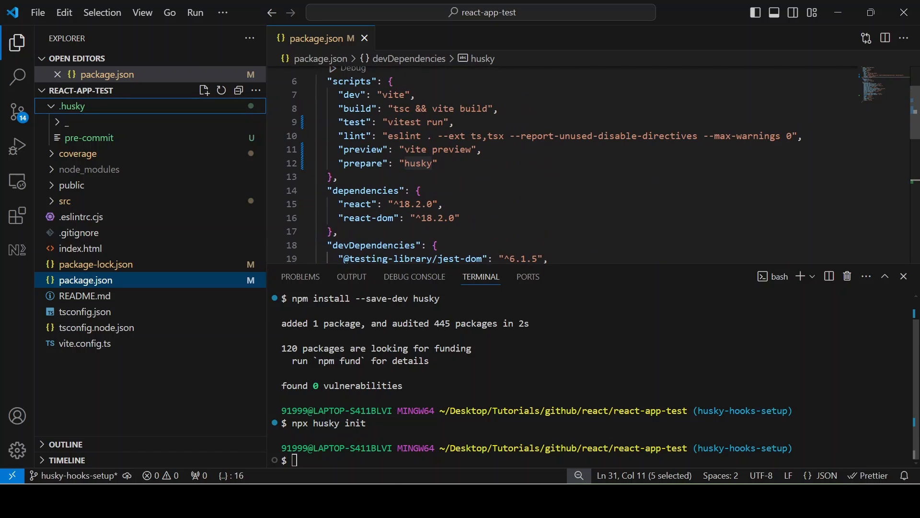
pyautogui.click(91, 137)
pyautogui.write('npm run')
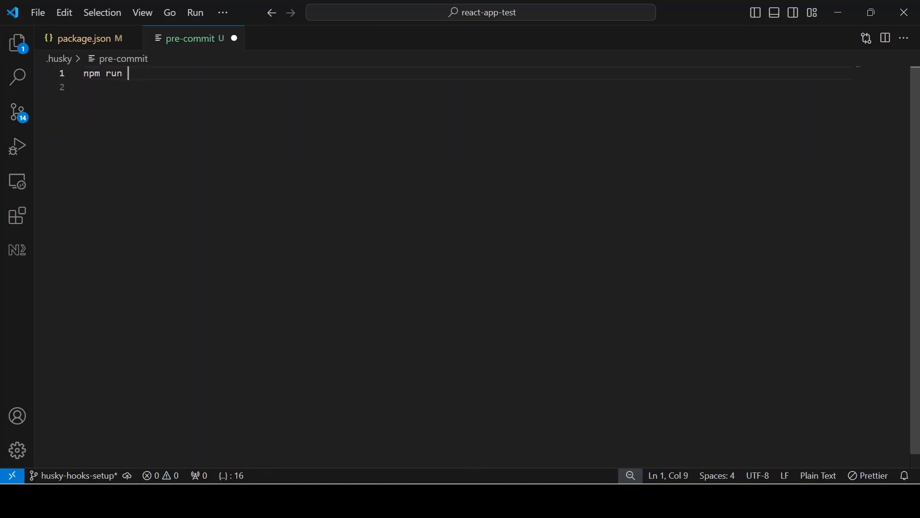
# - Change .husky/pre-commit to run npm run lint and save it
pyautogui.write('lint')
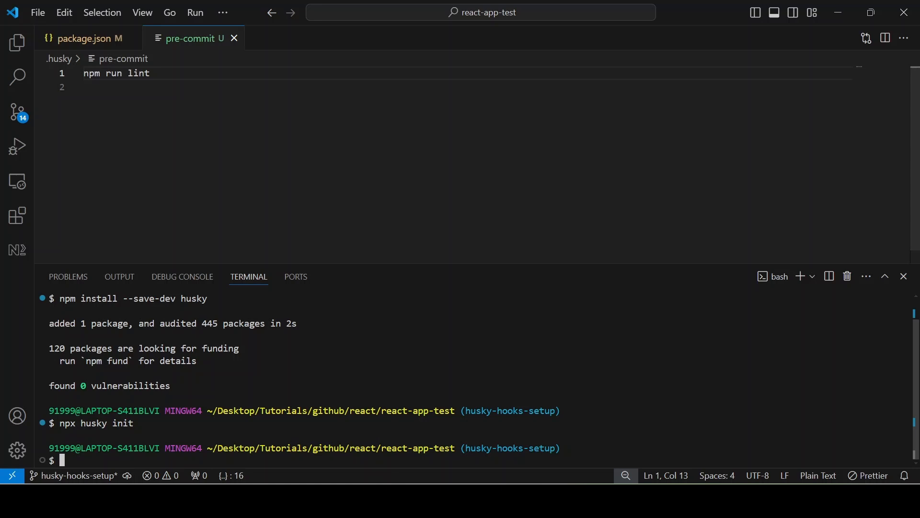
# - Stage all changes and commit "testing the husky hook" so the lint hook runs first
pyautogui.write('git add .')
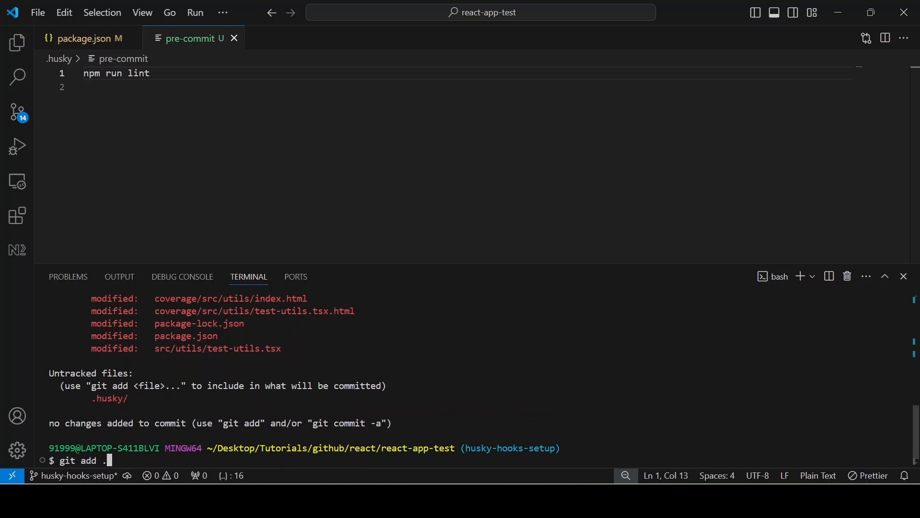
pyautogui.write('git commit')
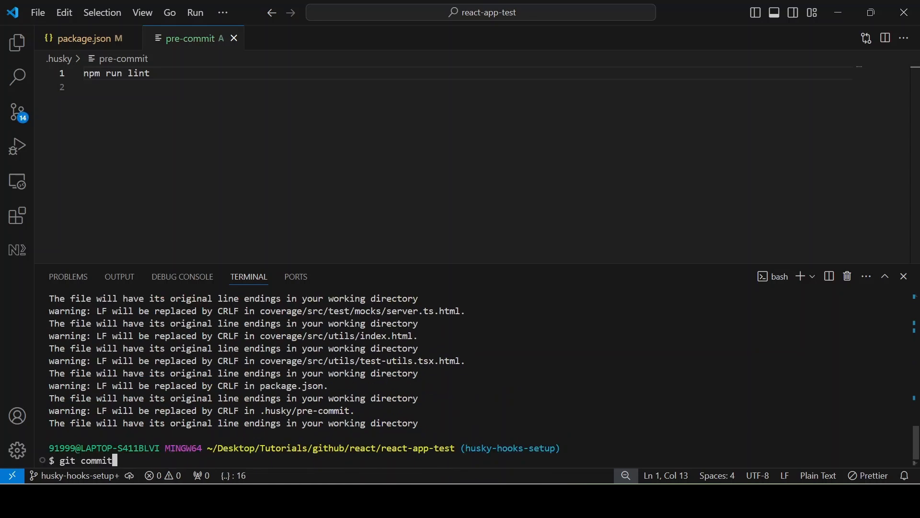
pyautogui.write('-m "')
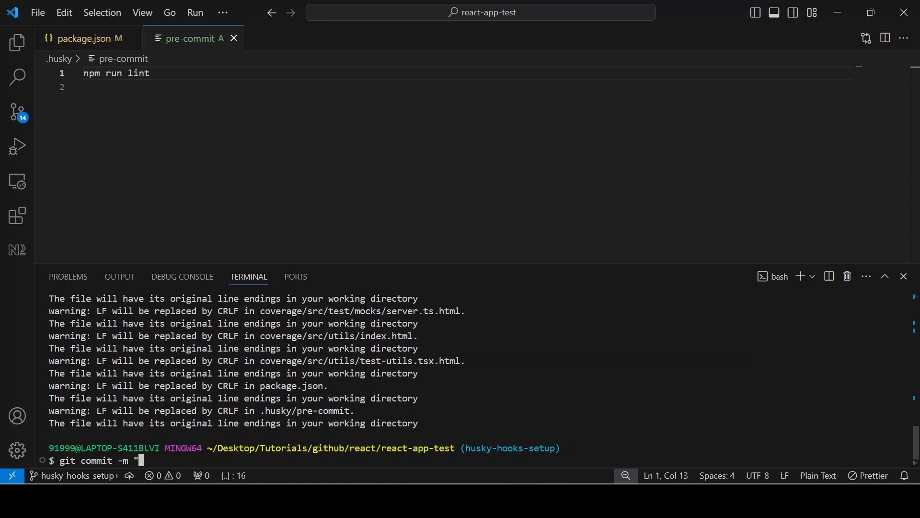
pyautogui.write('testing the')
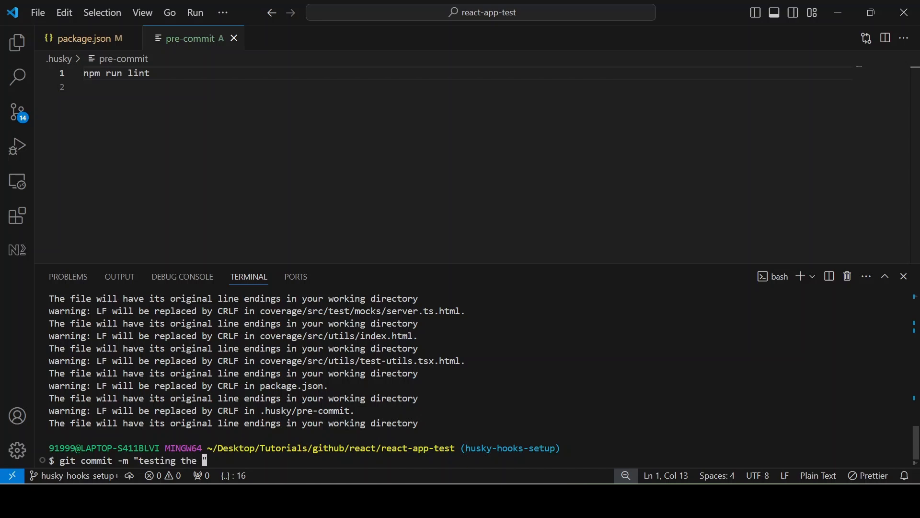
pyautogui.write('husky c')
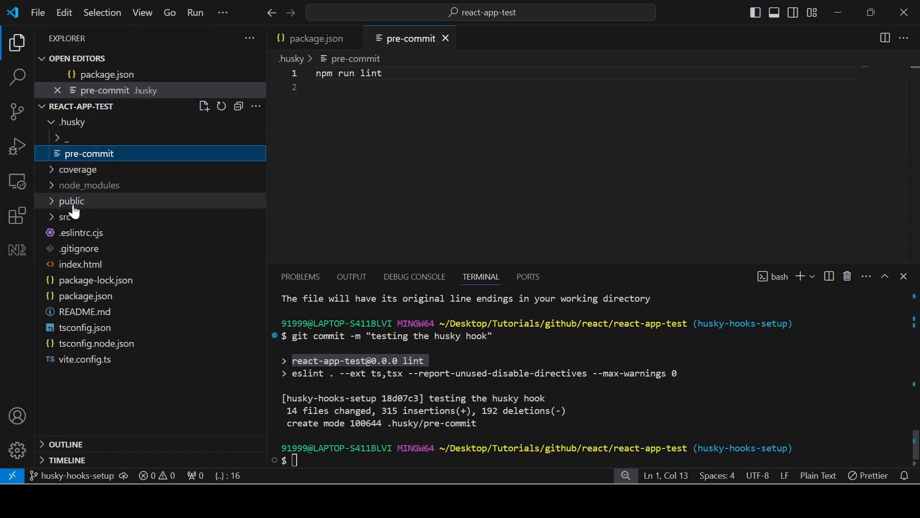
# - Disable react-refresh/only-export-components on the re-export line in test-utils.tsx to clear the lint warning
pyautogui.click(65, 216)
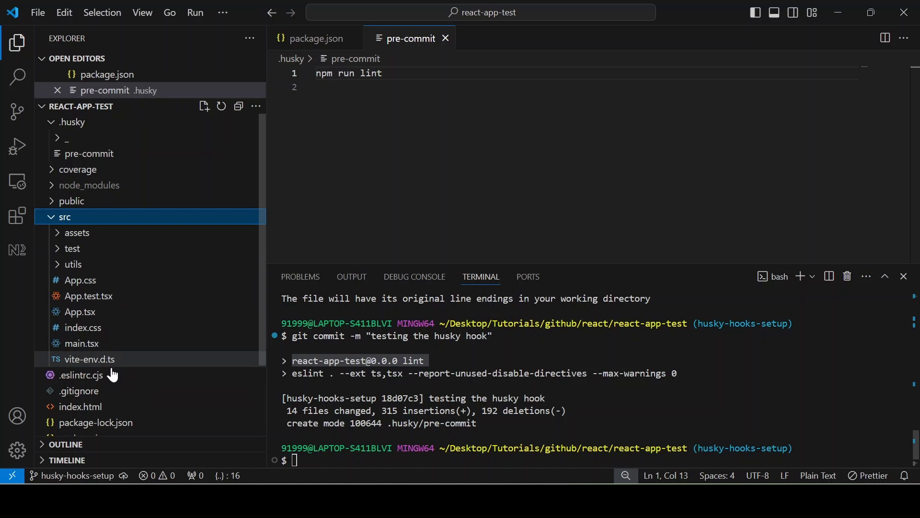
pyautogui.write('test')
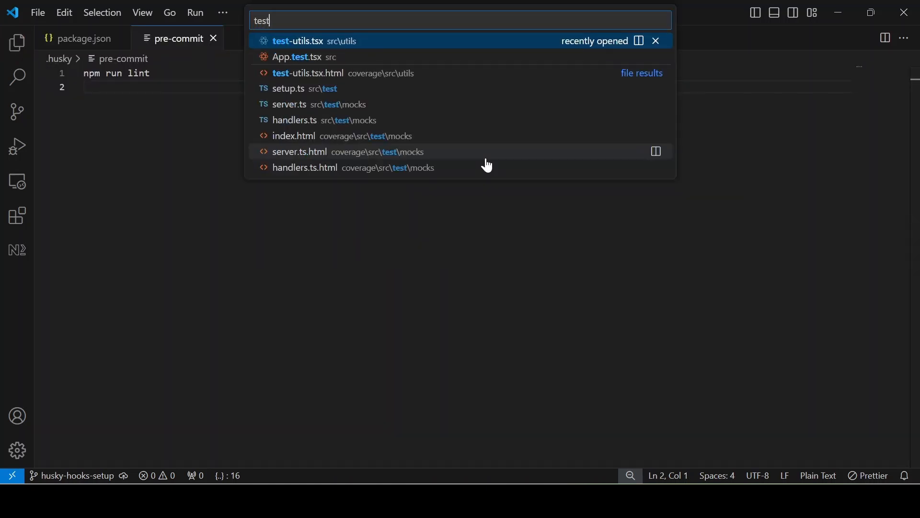
pyautogui.click(299, 40)
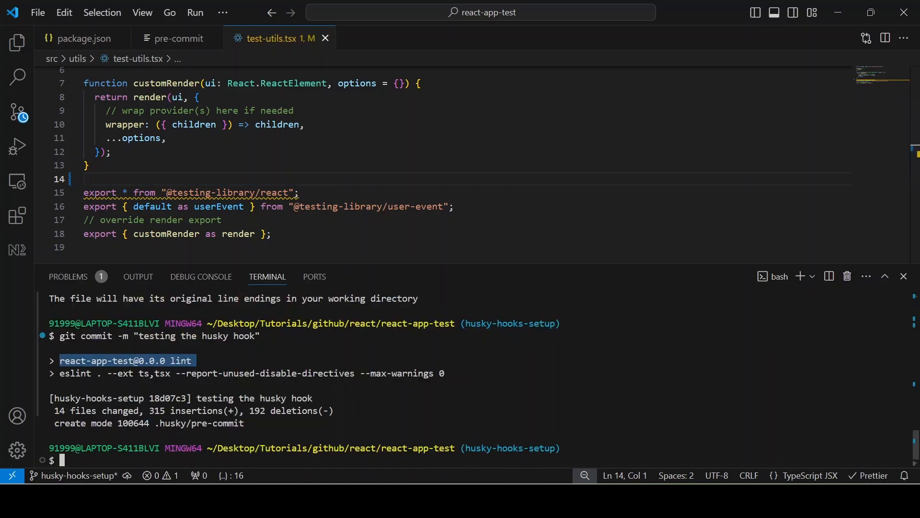
pyautogui.write('git')
pyautogui.click(462, 180)
pyautogui.write('// eslint-disable-next-line react-refresh/only-export-components')
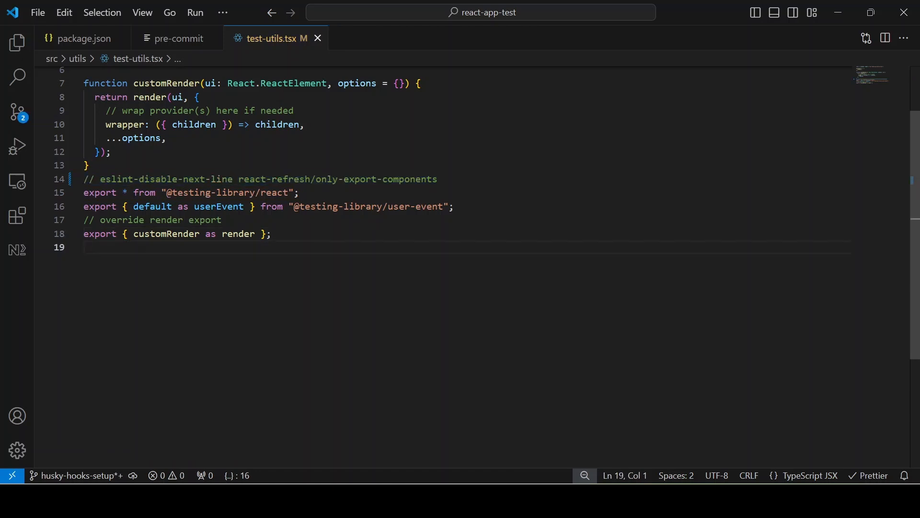
pyautogui.click(176, 38)
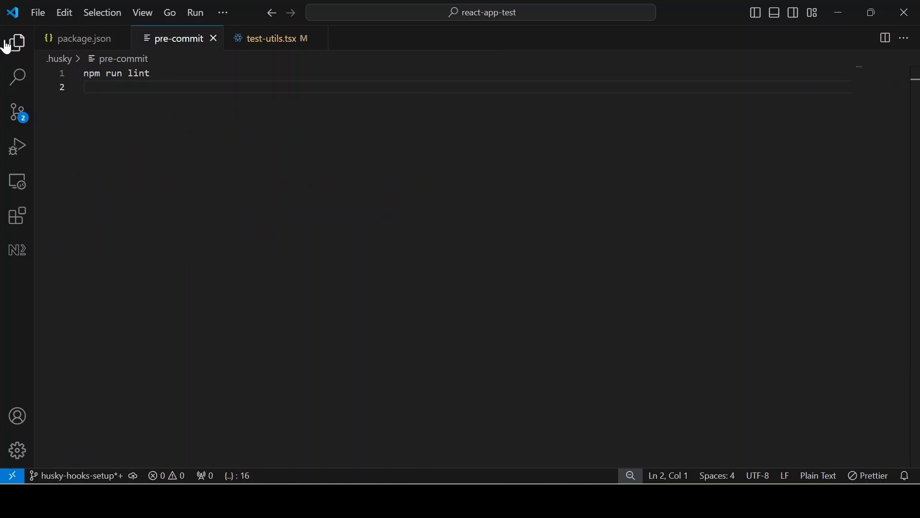
# - Create a .husky/pre-push hook containing npm run test and save it
pyautogui.click(18, 42)
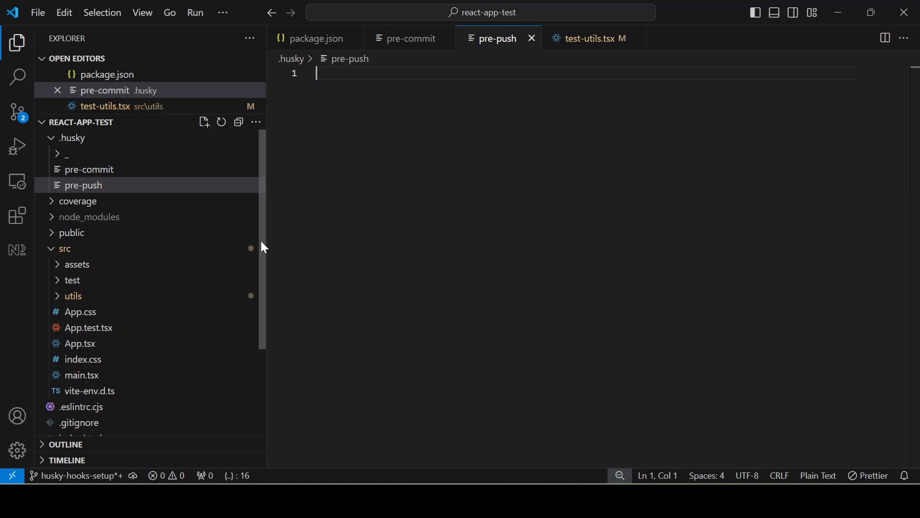
pyautogui.write('npm run')
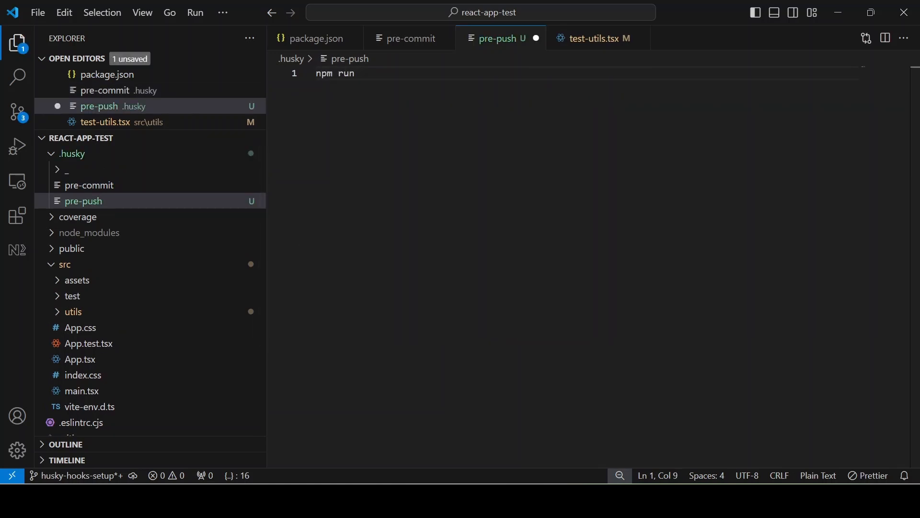
pyautogui.write('test')
pyautogui.write('git commit')
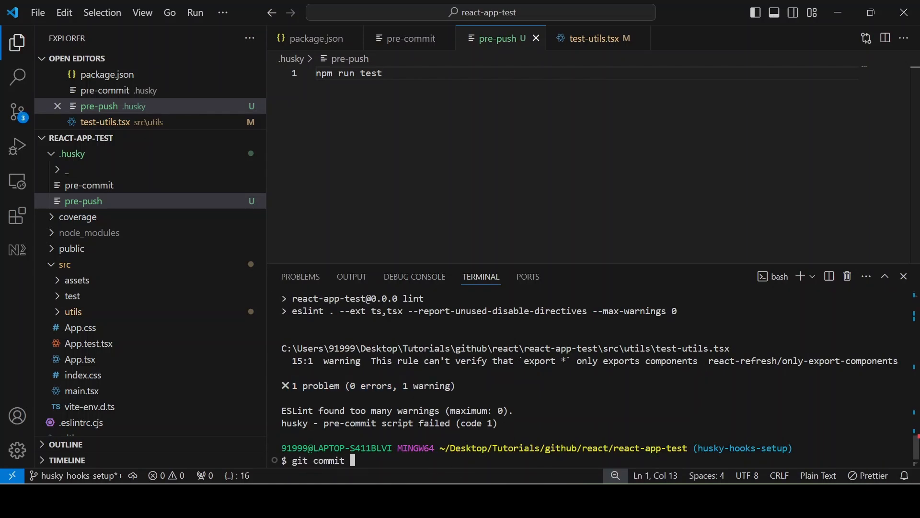
# - Commit the fix with the message "reverted the error", passing the lint hook
pyautogui.write('-m "')
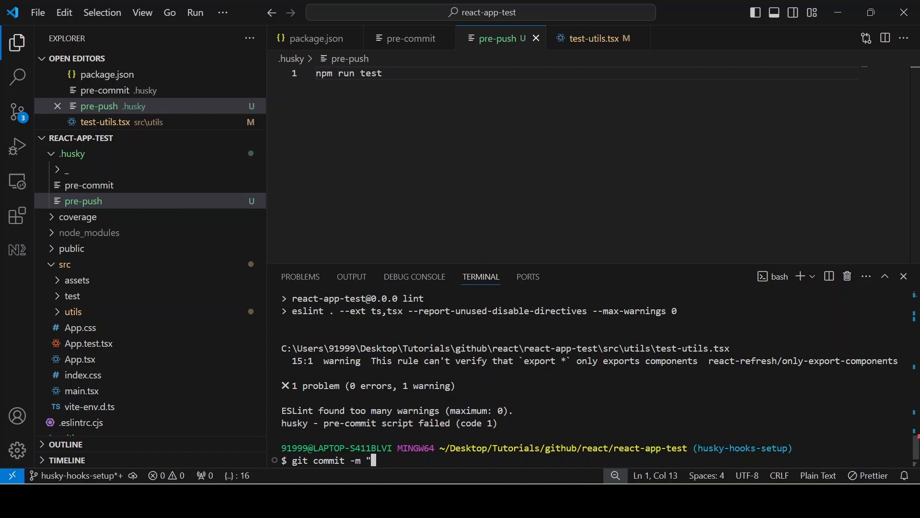
pyautogui.write('reverted t')
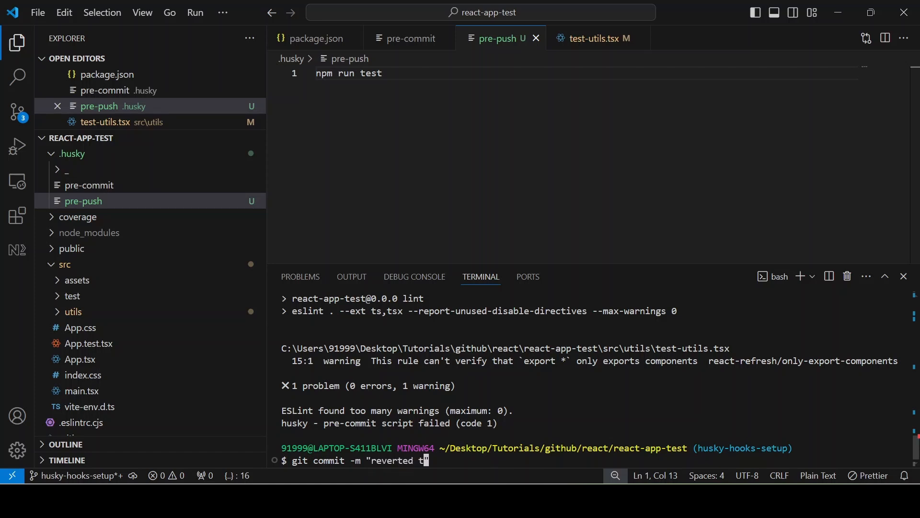
pyautogui.write('he error"')
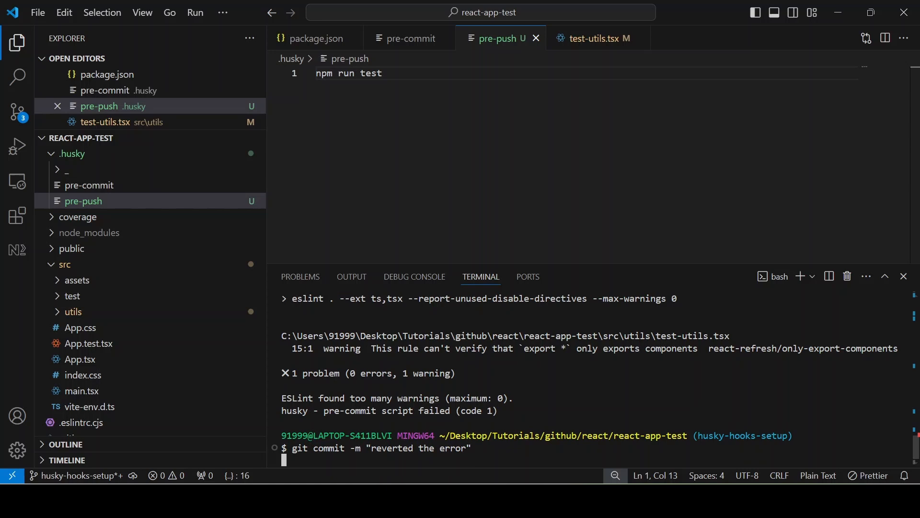
pyautogui.press('enter')
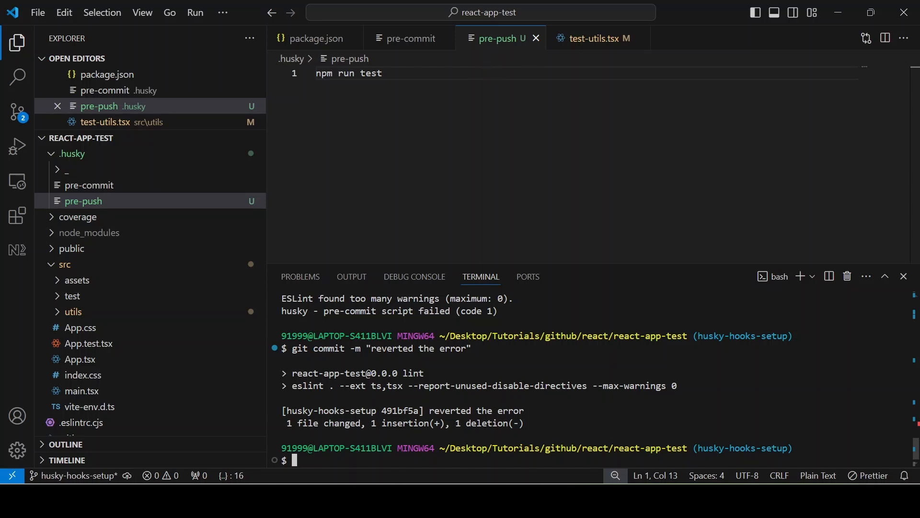
# - Push husky-hooks-setup to origin as a new GitHub branch
pyautogui.write('git push or')
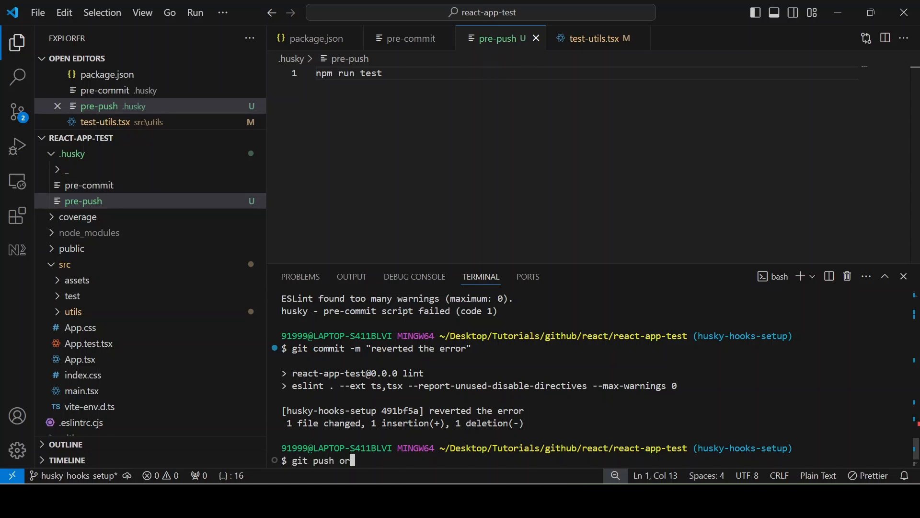
pyautogui.write('igin')
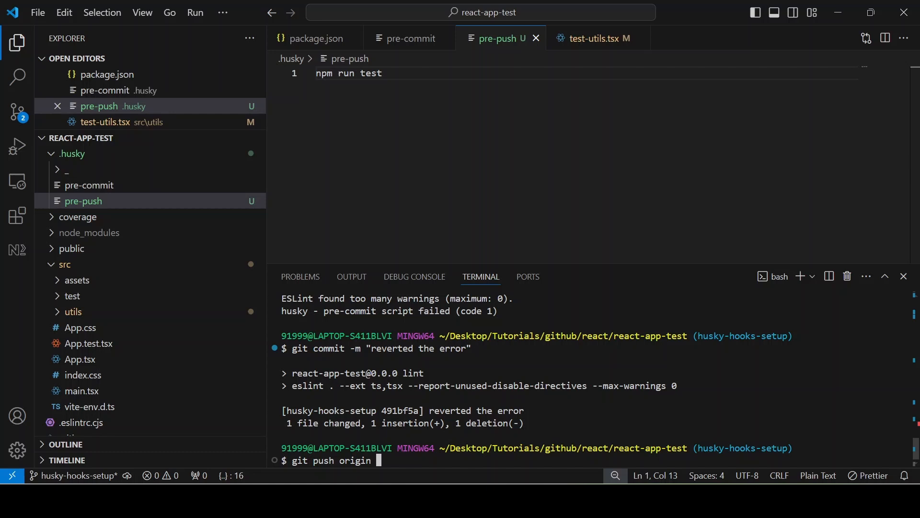
pyautogui.moveTo(555, 477)
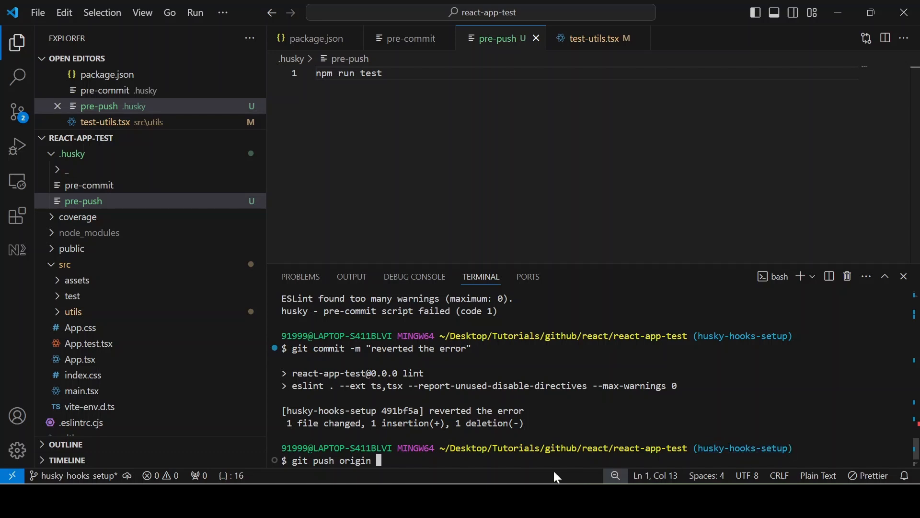
pyautogui.write('husky-hooks-setup')
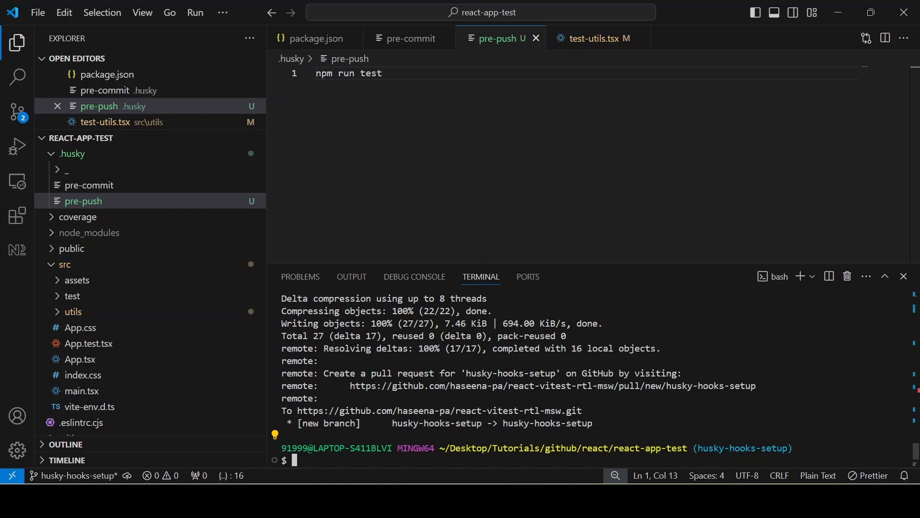
pyautogui.moveTo(552, 385)
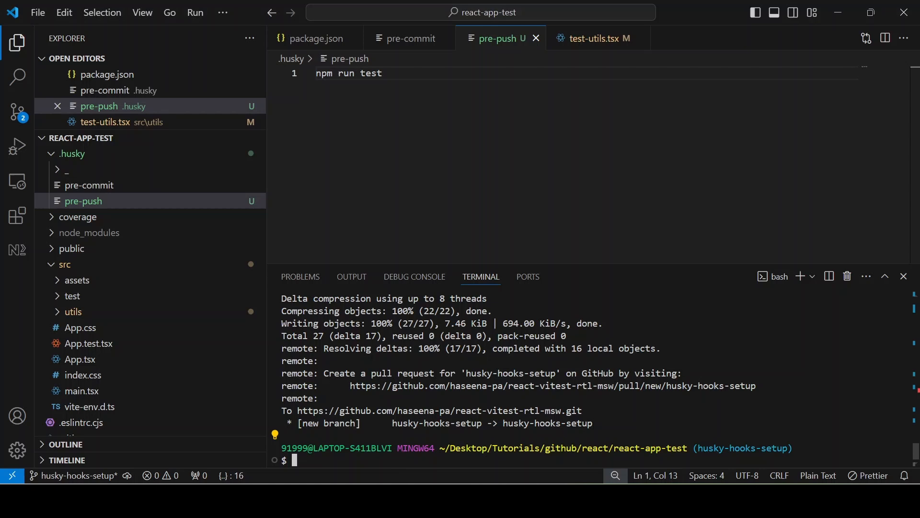
pyautogui.write('npm install @commitlint/cli @commitlint/config-conventional --save-dev')
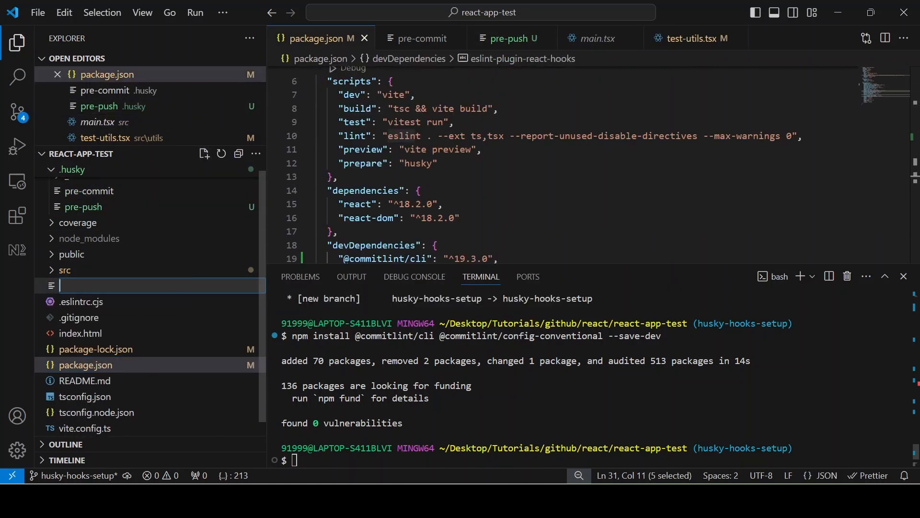
# - Name the new file .commitlintrc.cjs and begin its module.exports = { extends } config
pyautogui.write('.commit')
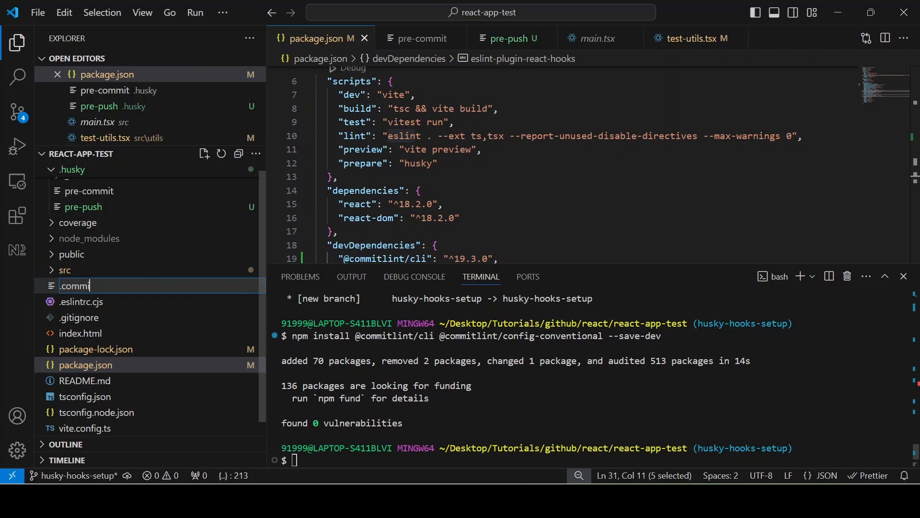
pyautogui.write('lintrc')
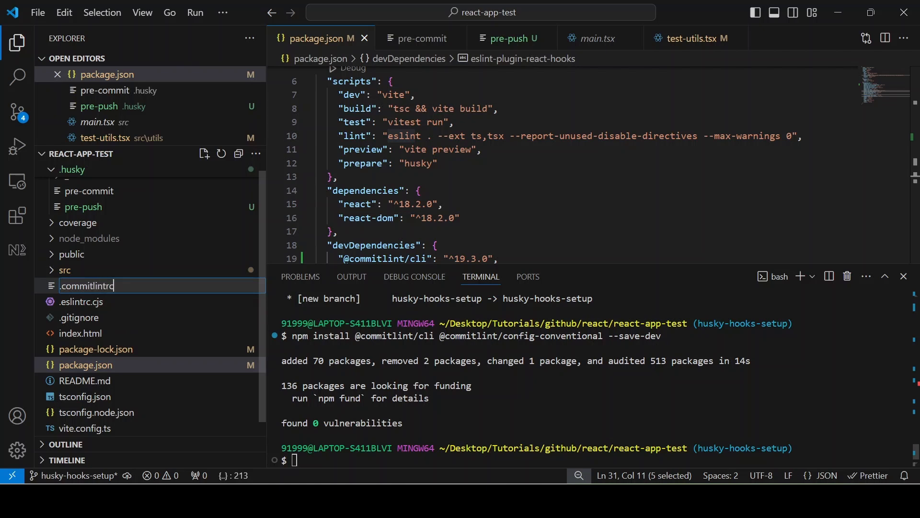
pyautogui.write('.cjs')
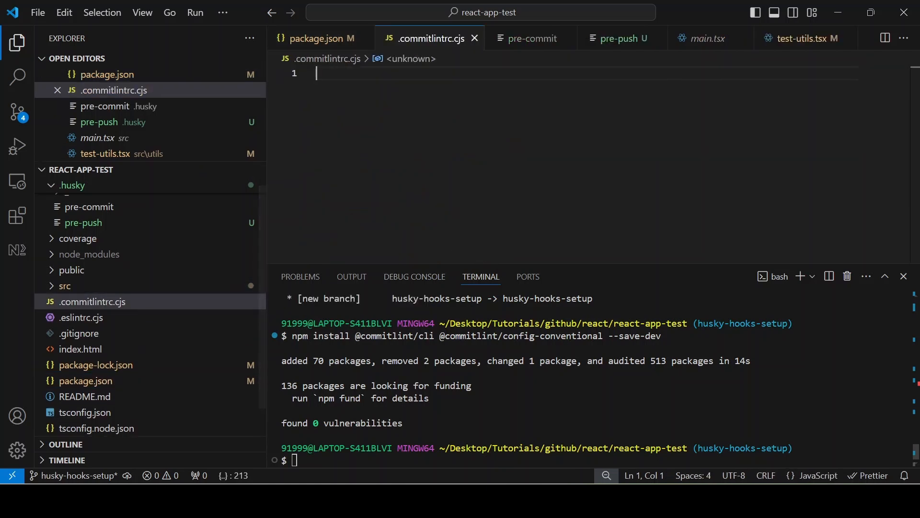
pyautogui.write('m')
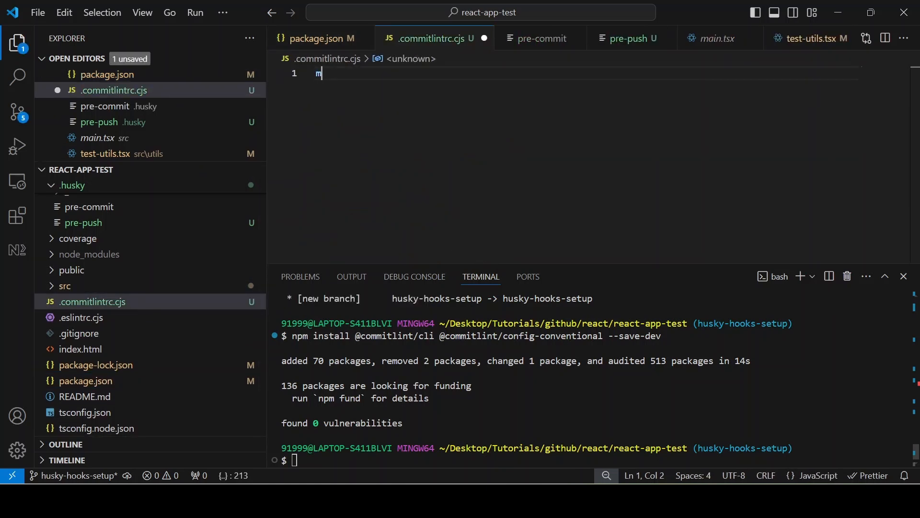
pyautogui.write('odule.ex')
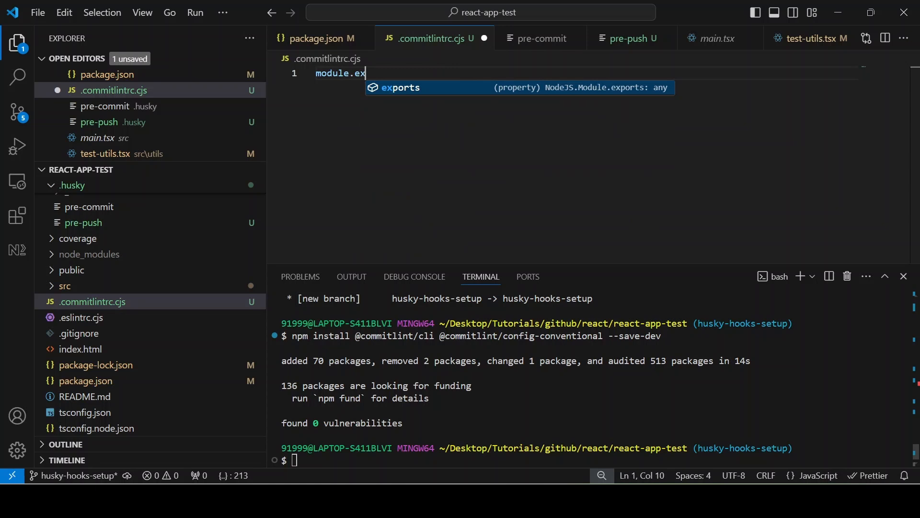
pyautogui.write('ports = {')
pyautogui.write('extends')
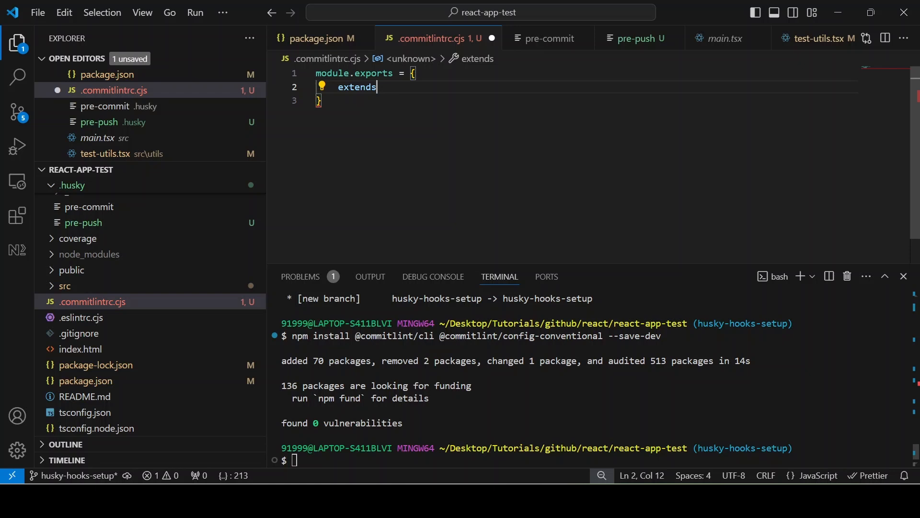
# - Create .husky/commit-msg containing npx --no-install commitlint --edit $1 and begin a git commit
pyautogui.rightClick(72, 185)
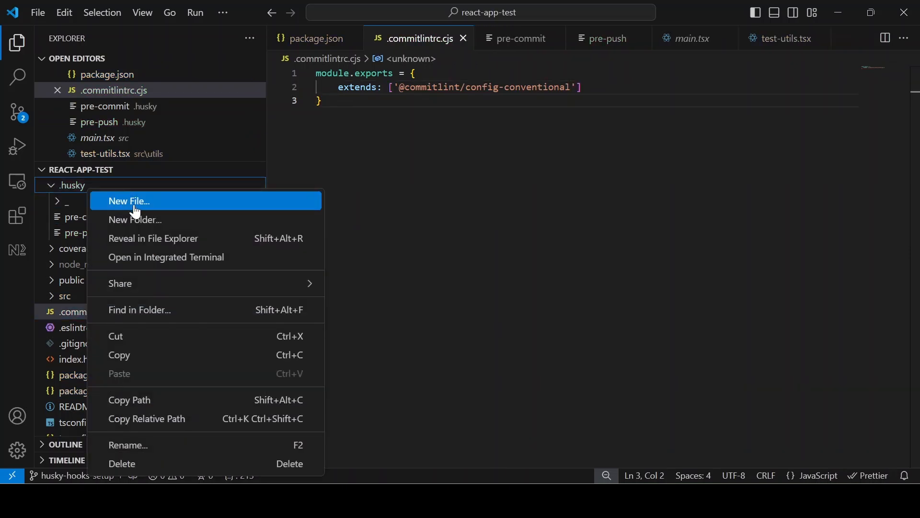
pyautogui.click(127, 200)
pyautogui.write('commit-msg')
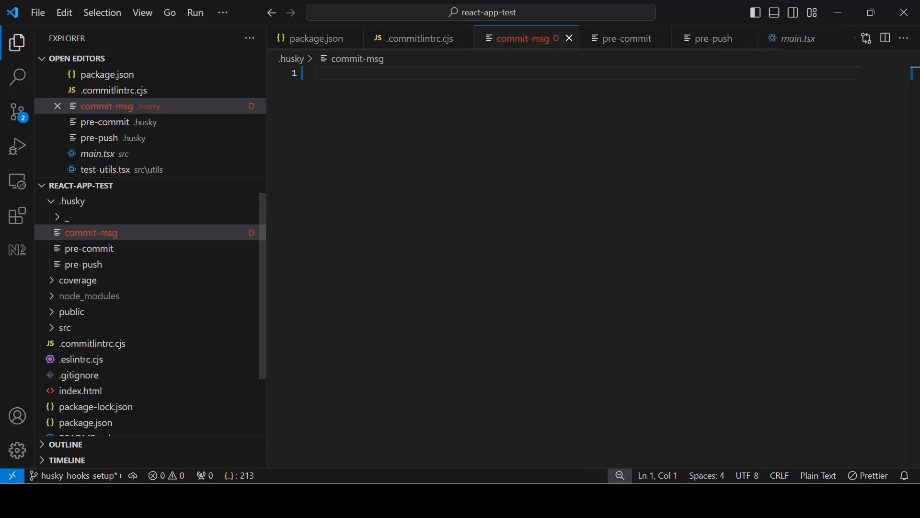
pyautogui.write('npx --no-install commitlint --edit $1')
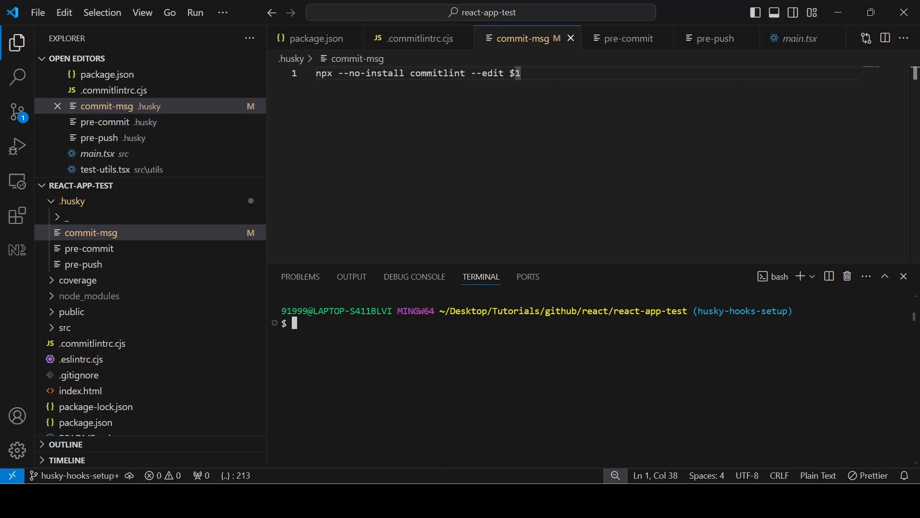
pyautogui.write('git commit')
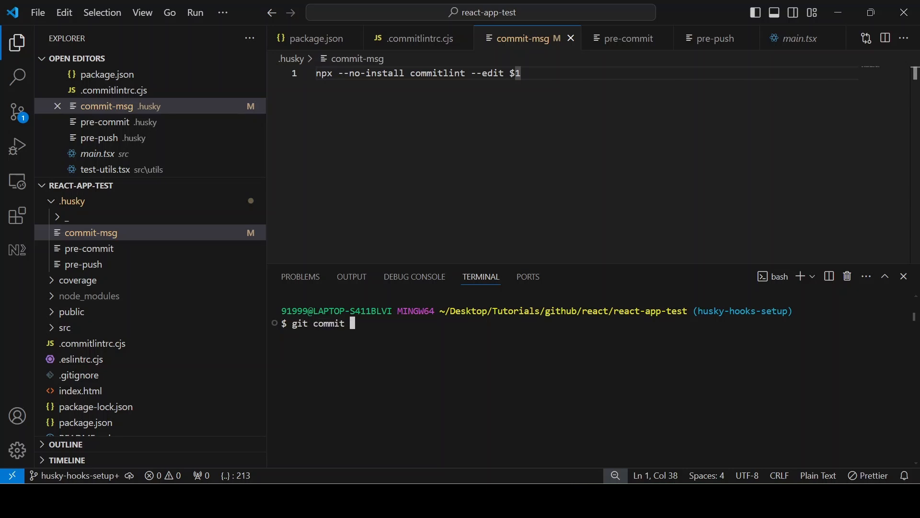
# - Attempt git commit -m "testing" and an empty-message commit, which commitlint rejects
pyautogui.write('-m "testi')
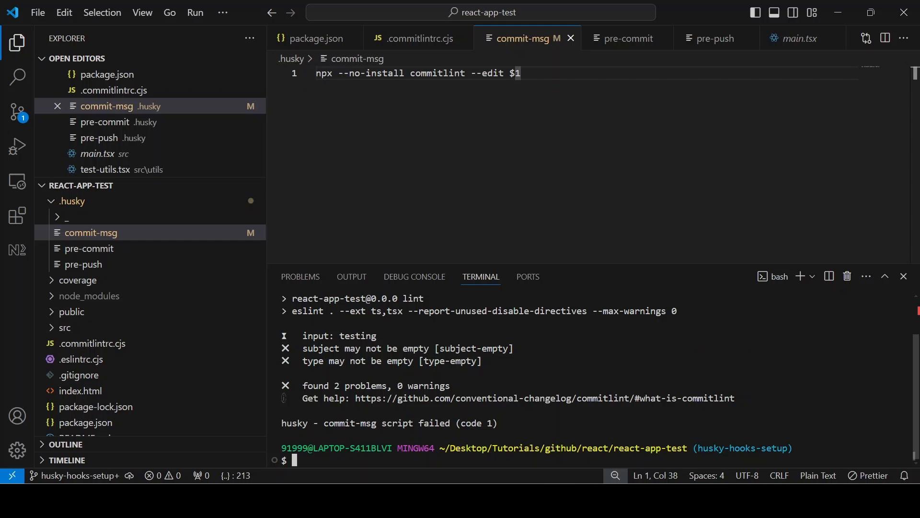
pyautogui.write('git commit')
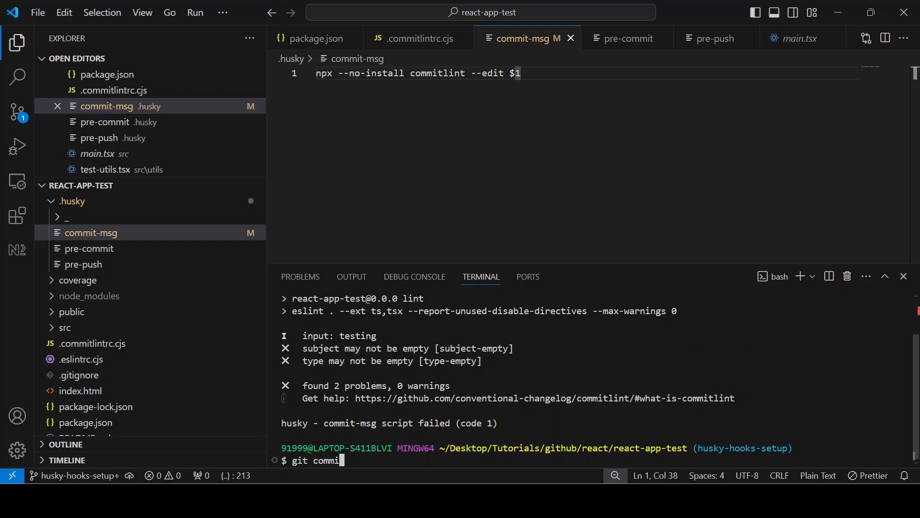
pyautogui.write('-m ""')
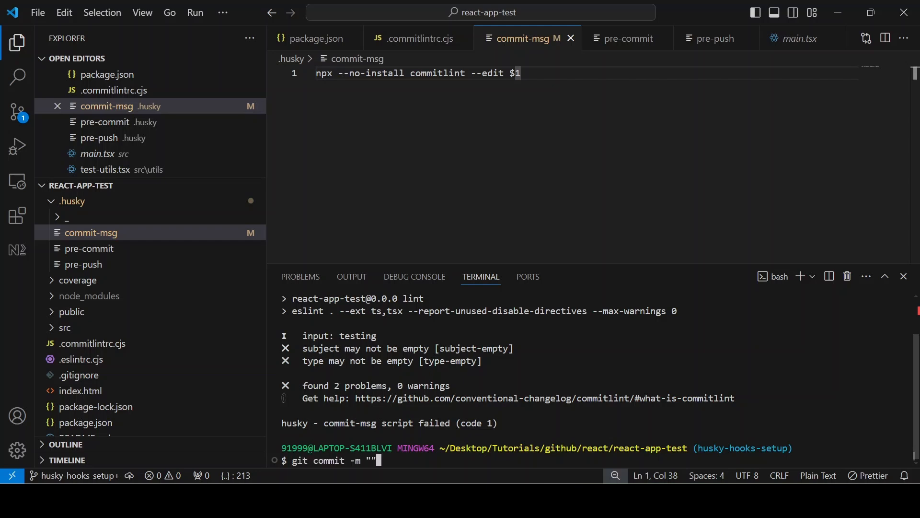
# - Attempt git commit -m "foo: testing", rejected by commitlint for an invalid type
pyautogui.write('foo')
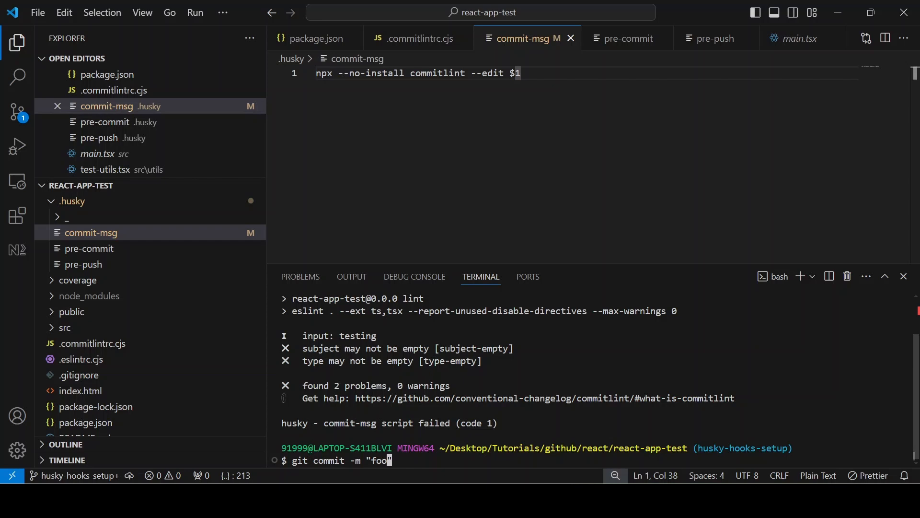
pyautogui.write('": "')
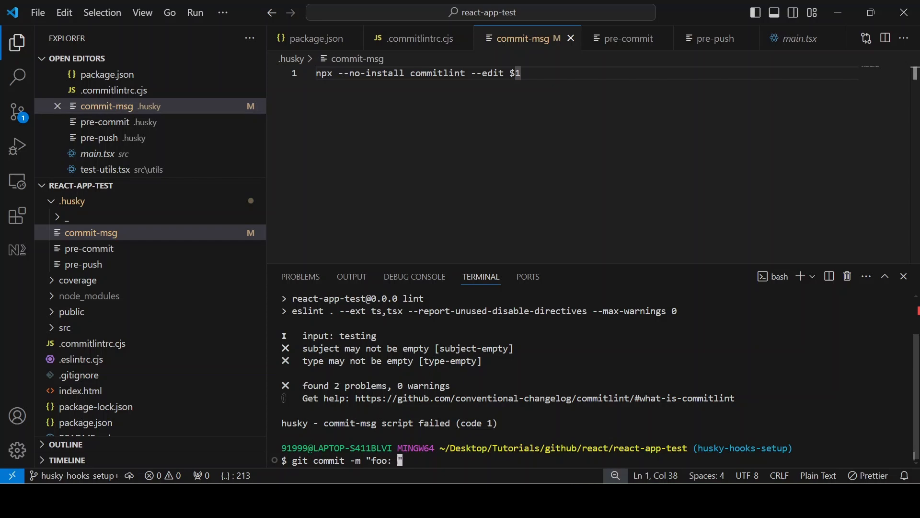
pyautogui.write('testing"')
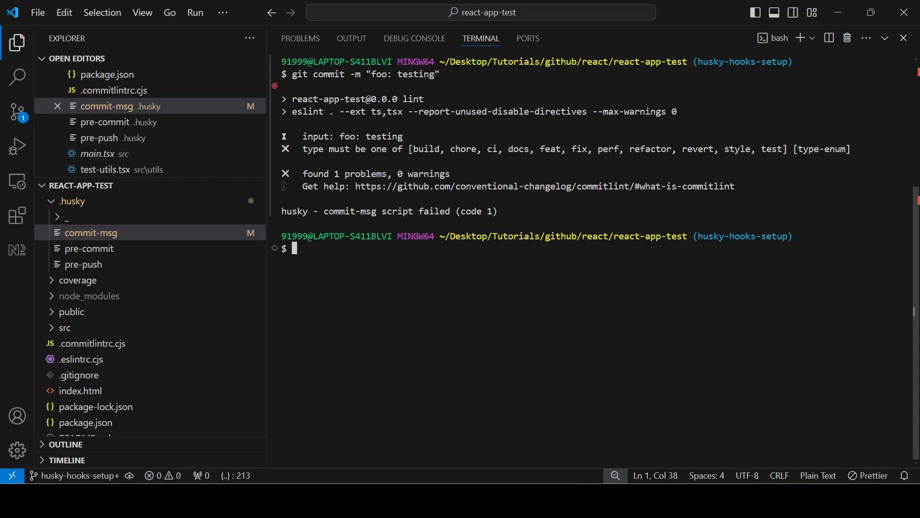
# - Commit with the conventional message "test: check the commit messga", which passes commitlint
pyautogui.write('git')
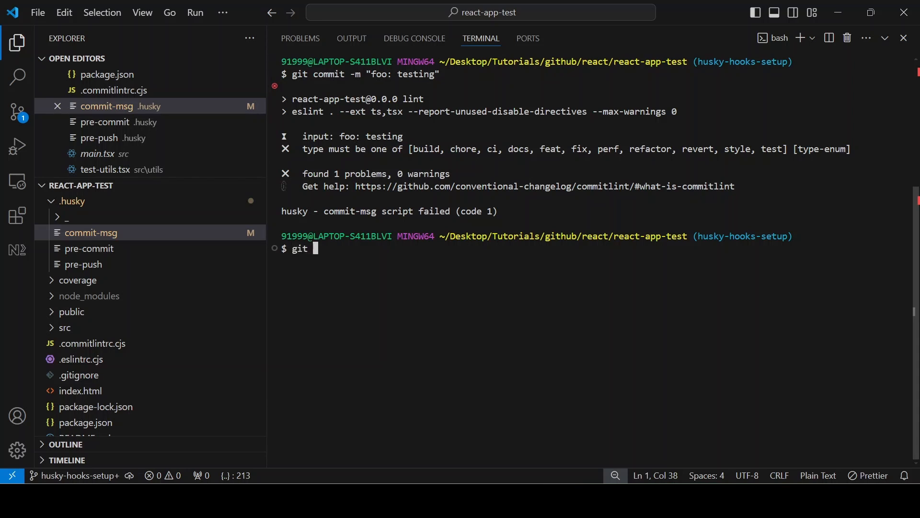
pyautogui.write('commit -m')
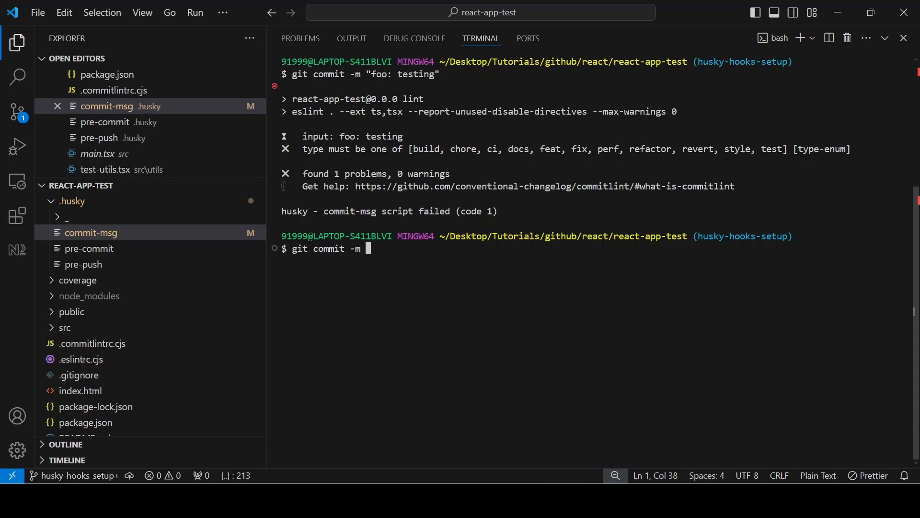
pyautogui.write('"feat:')
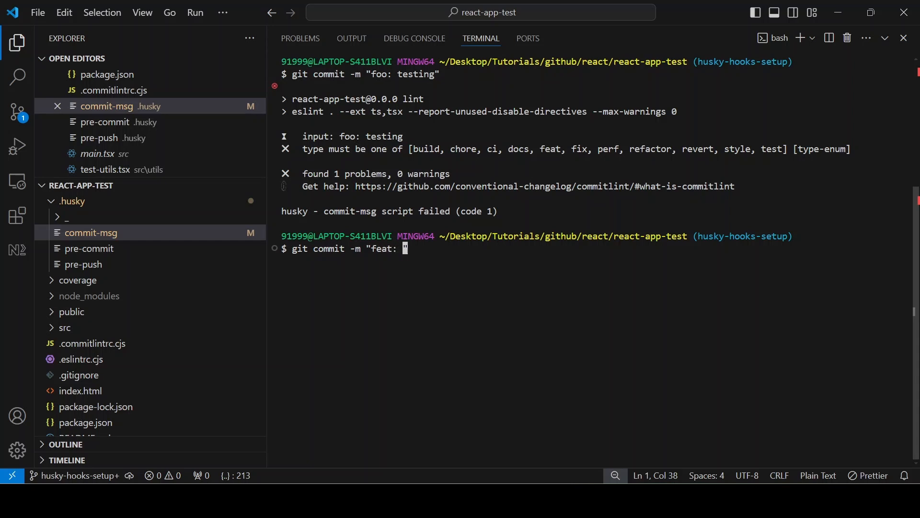
pyautogui.press('Backspace')
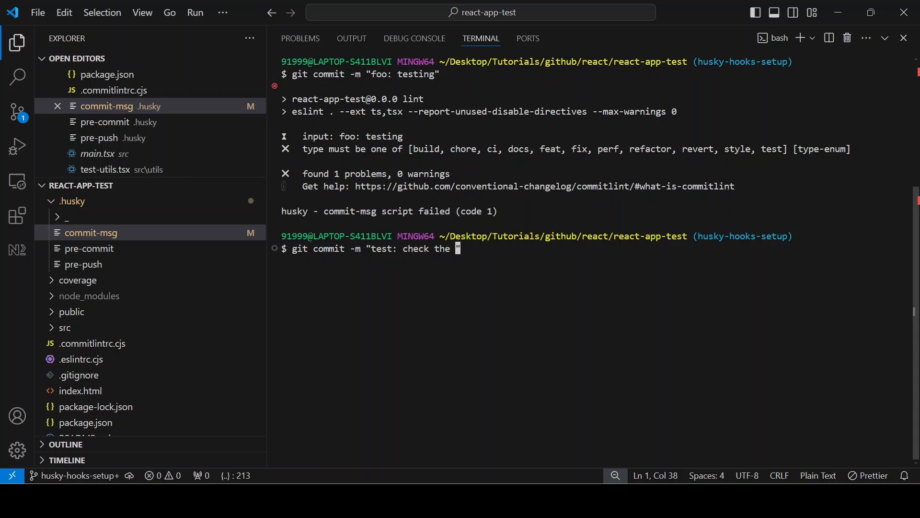
pyautogui.write('comit messga"')
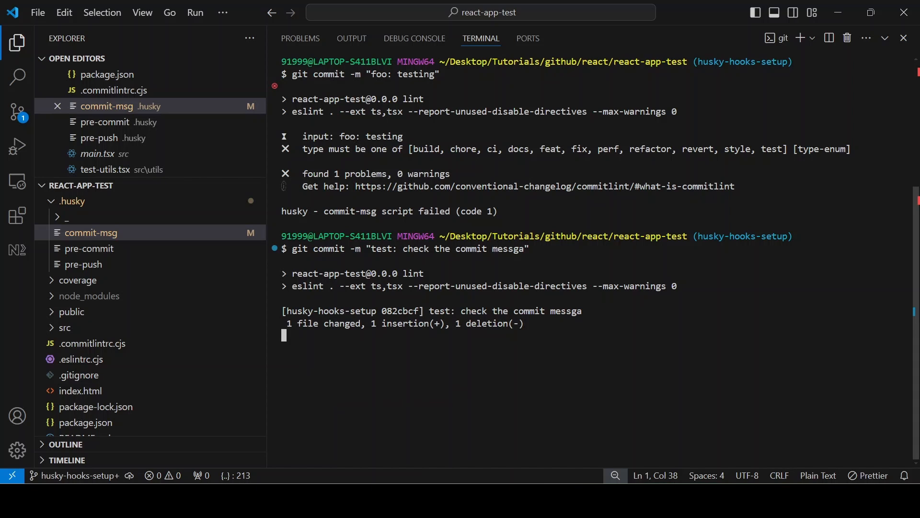
pyautogui.write('g')
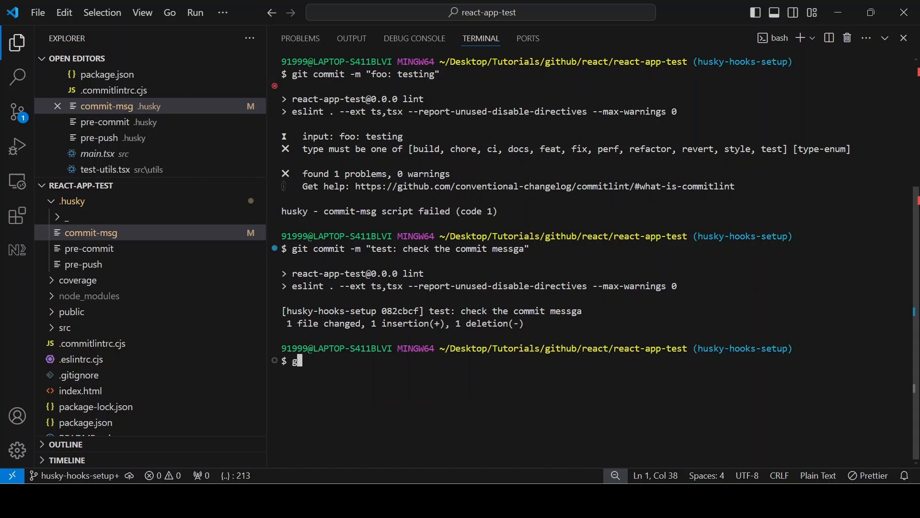
# - Run git push origin husky-hooks-setup so the pre-push tests pass, then view the commit-msg hook
pyautogui.write('it push origin husk')
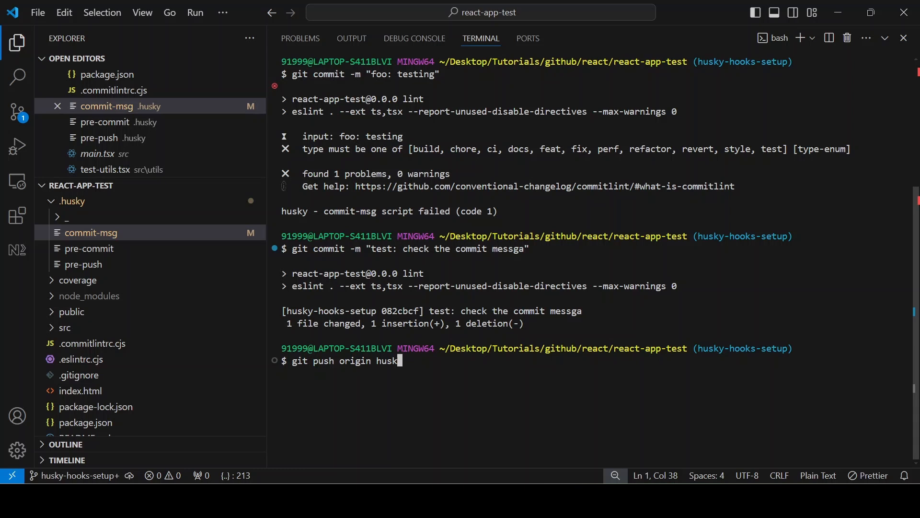
pyautogui.write('y-hooks-setup')
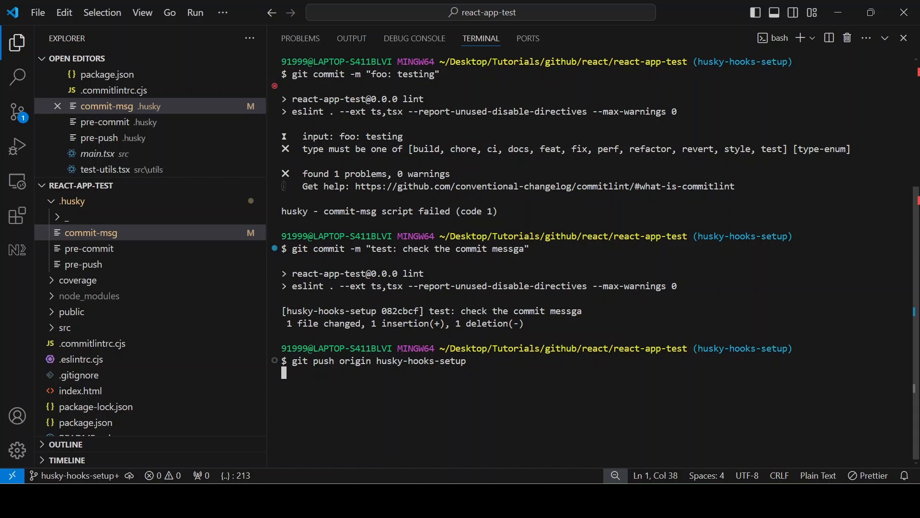
pyautogui.moveTo(82, 264)
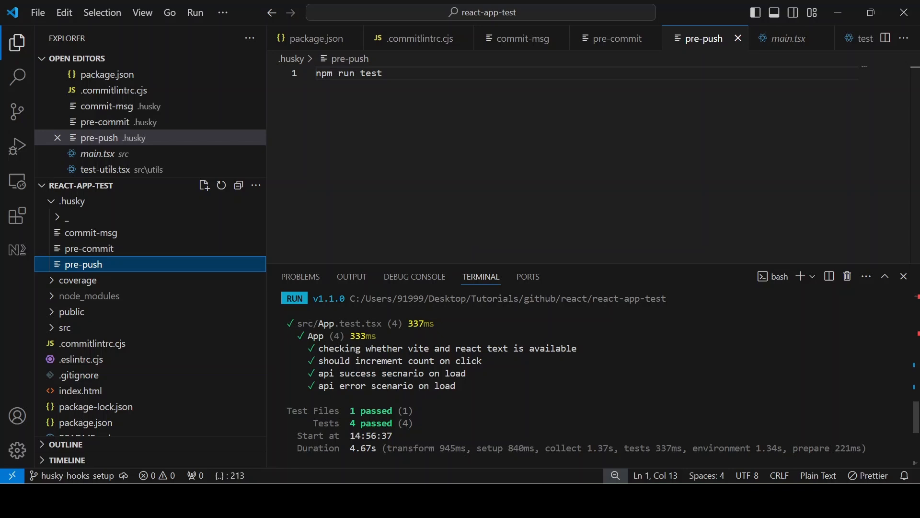
pyautogui.click(518, 39)
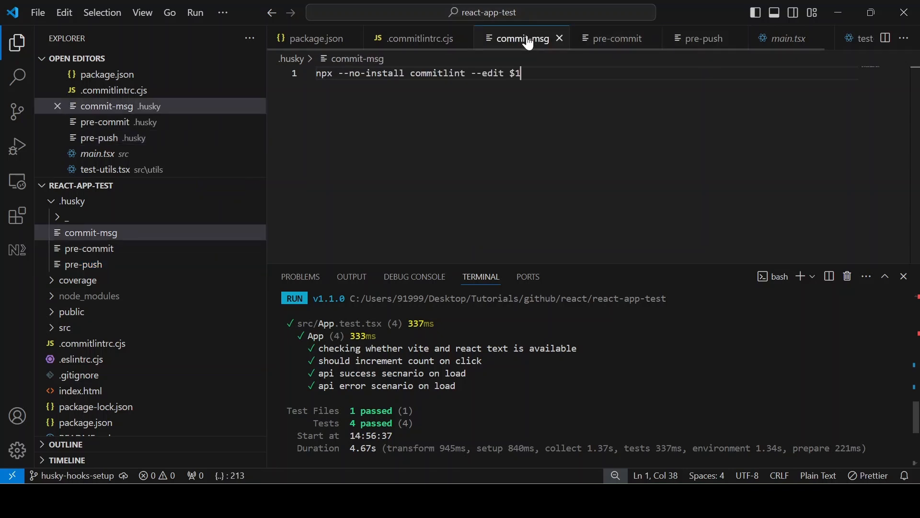